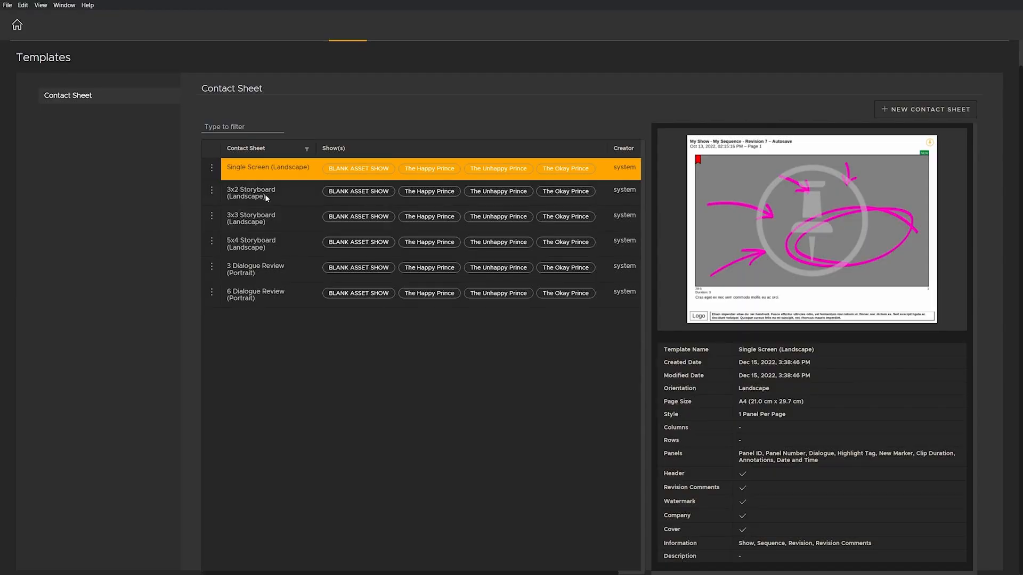
Preview the 3x2 Storyboard (Landscape) template and return to user management
left_click(251, 193)
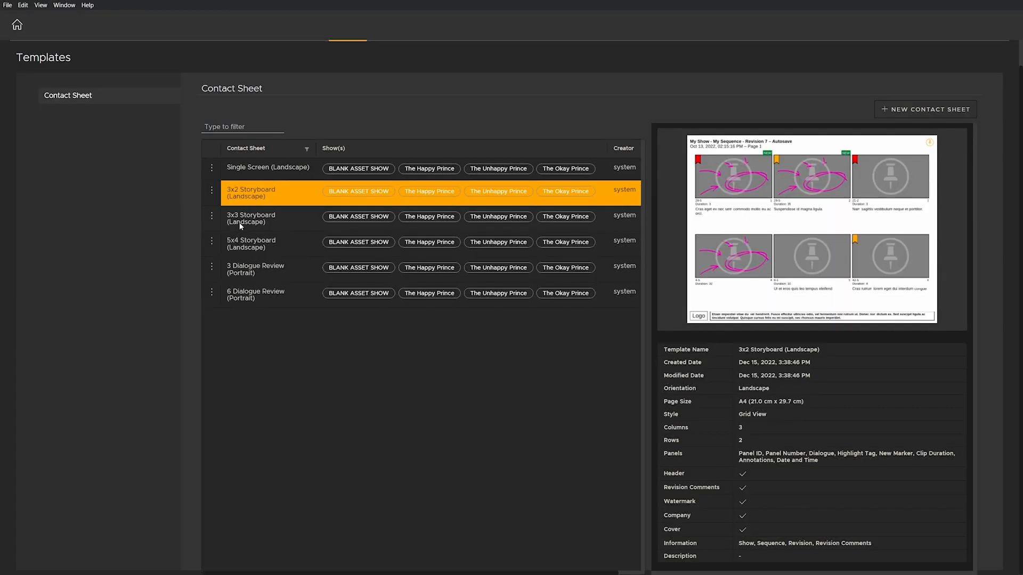
left_click(250, 218)
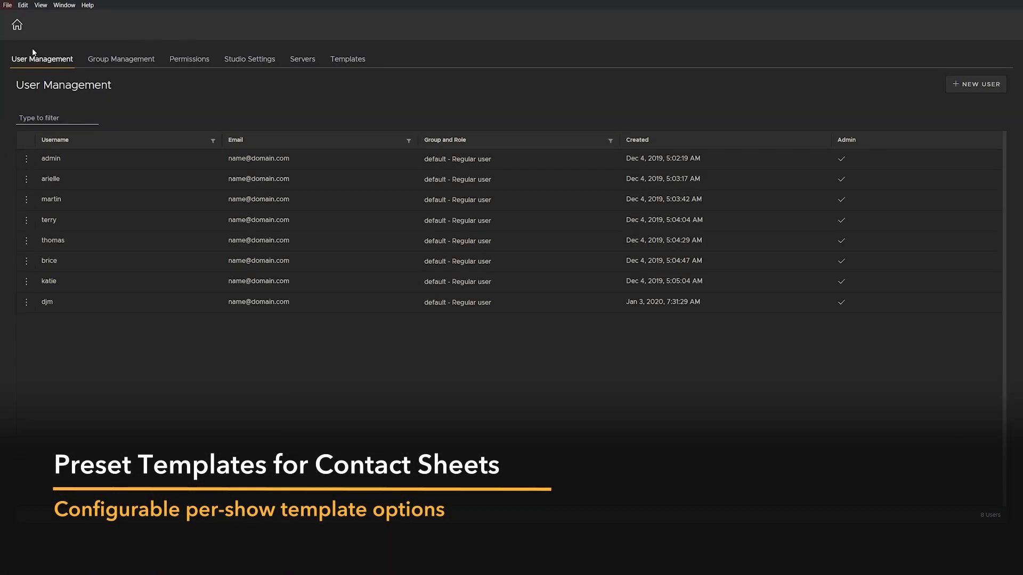
Preview the 3x3 and 5x4 Storyboard and 3 and 6 Dialogue Review templates in turn
left_click(348, 58)
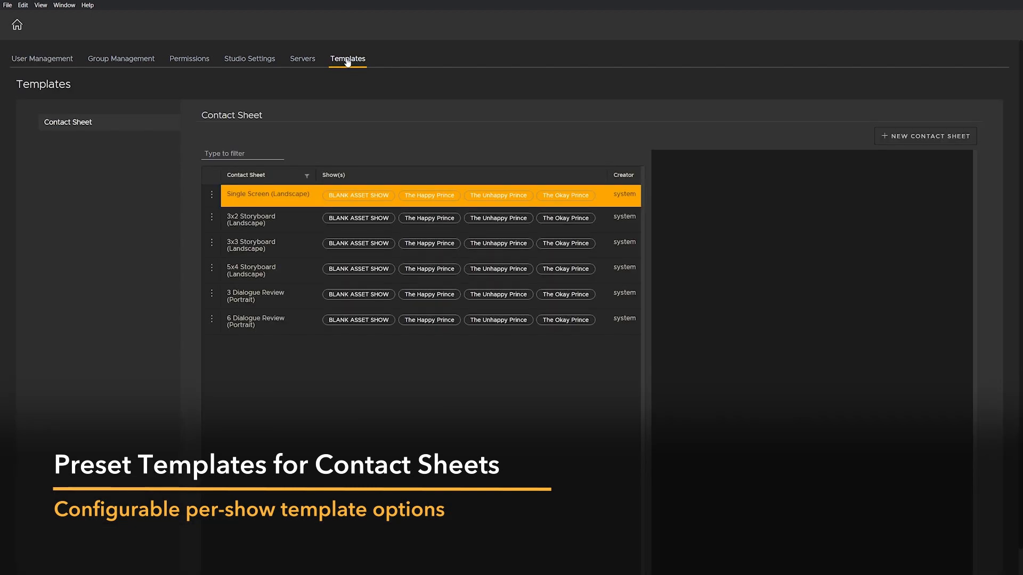
left_click(268, 193)
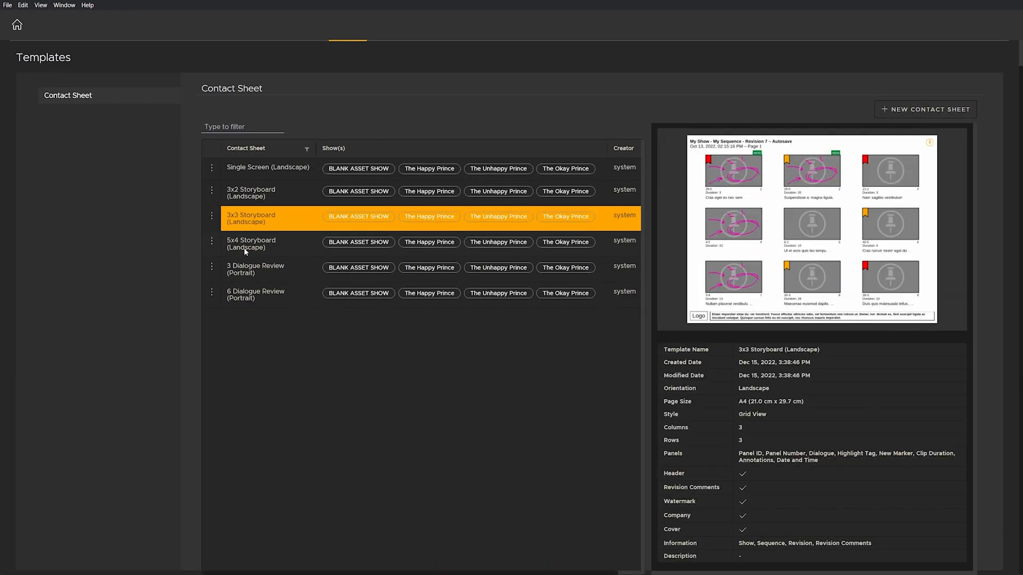
left_click(250, 245)
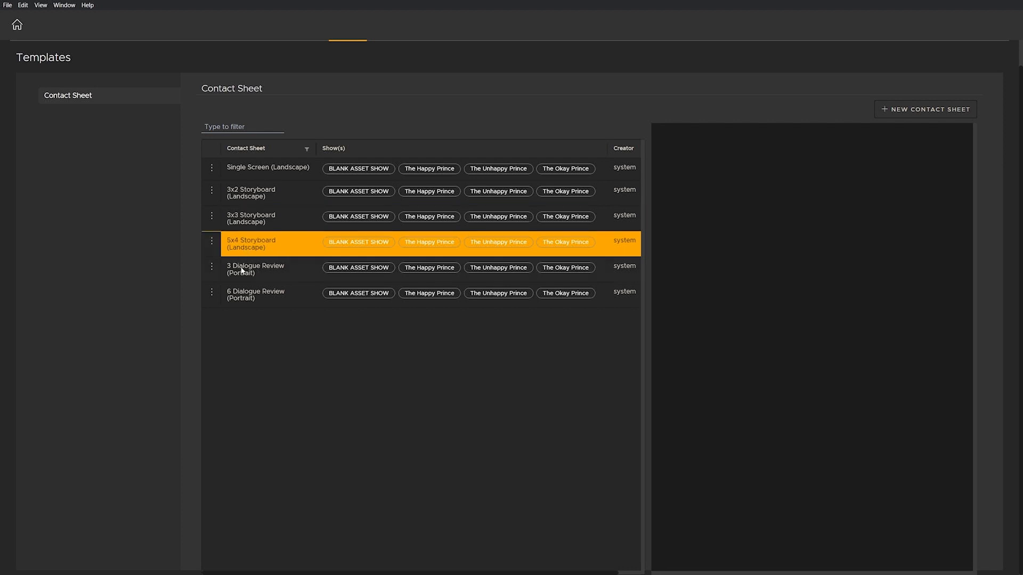
left_click(254, 268)
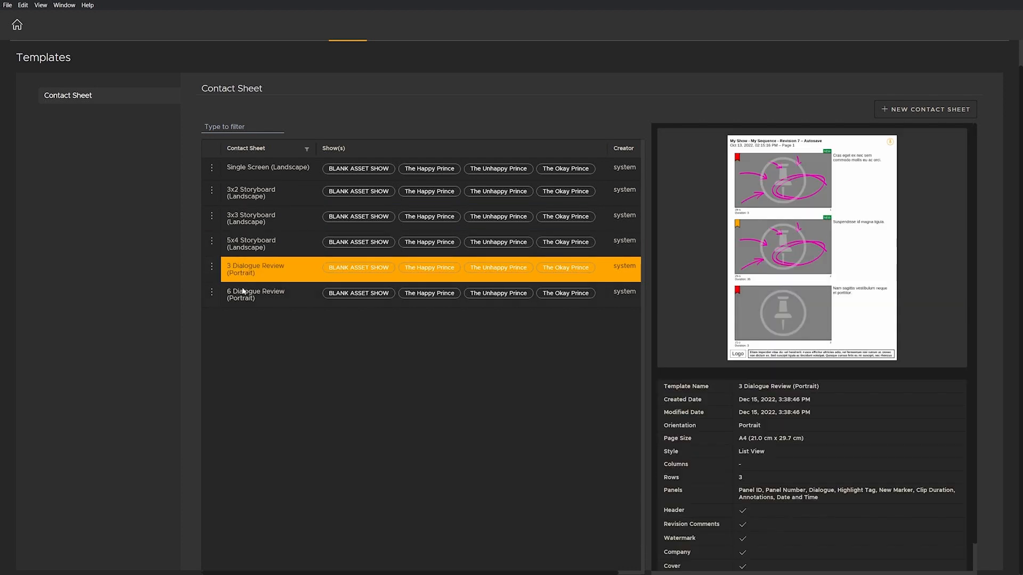
left_click(255, 294)
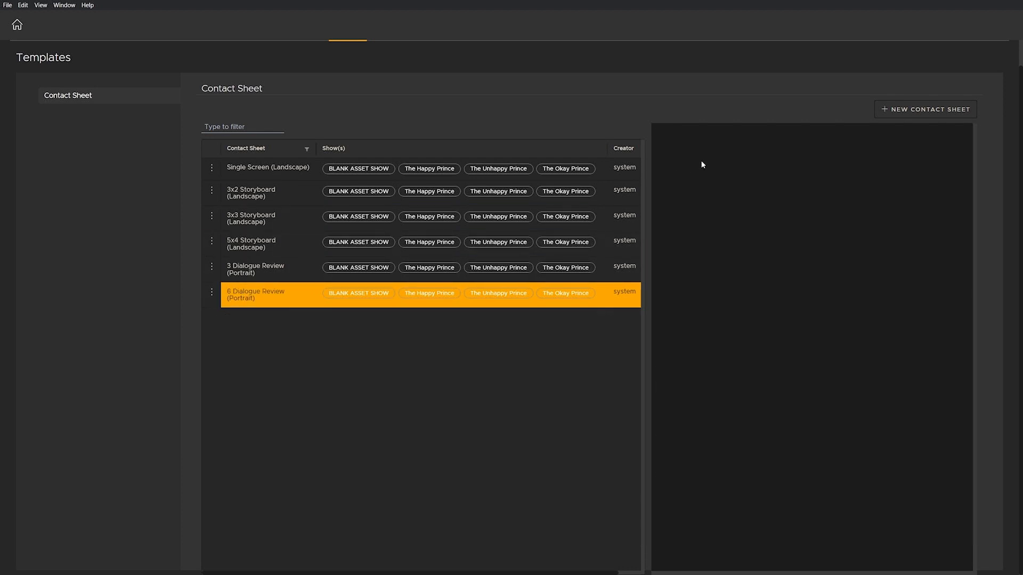
left_click(267, 295)
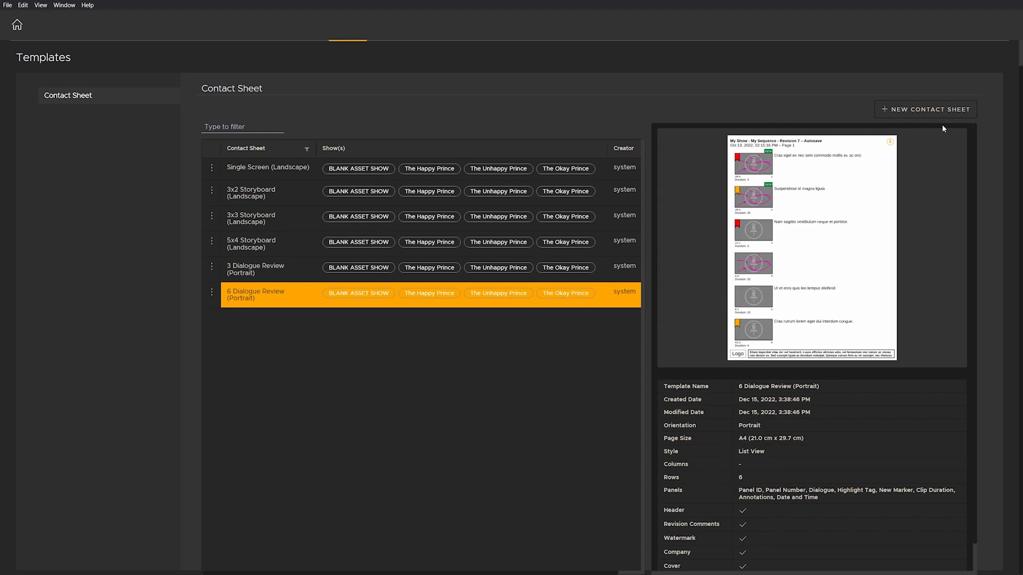
Create a new template named 'Custom' with portrait orientation and Grid View style
left_click(924, 108)
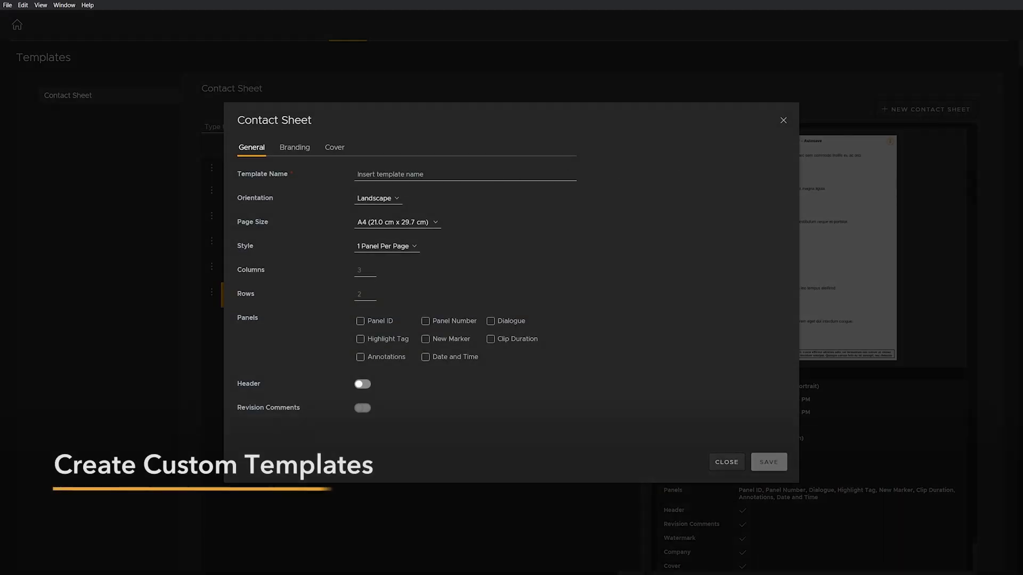
type("Custom Contact She")
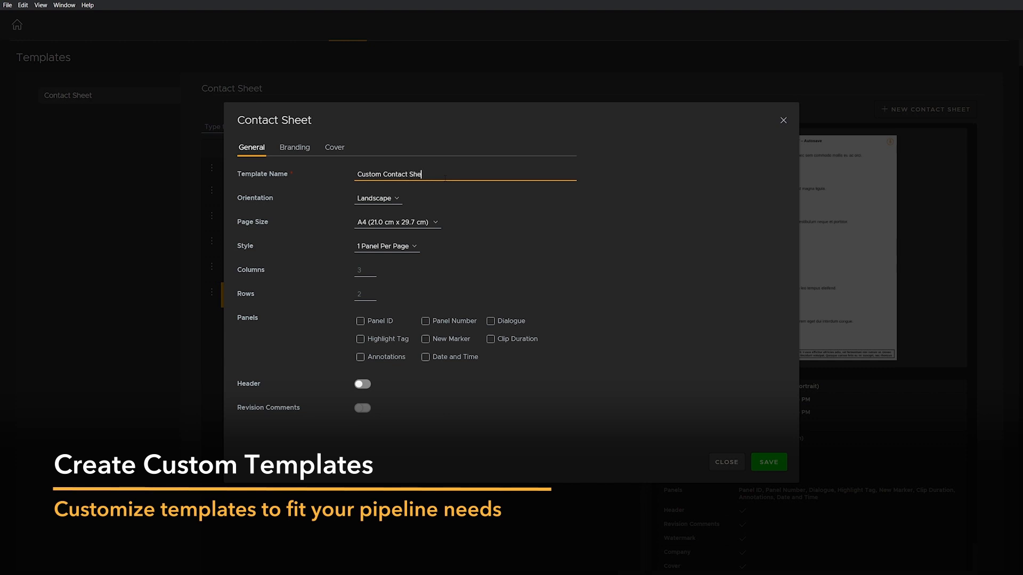
left_click(377, 198)
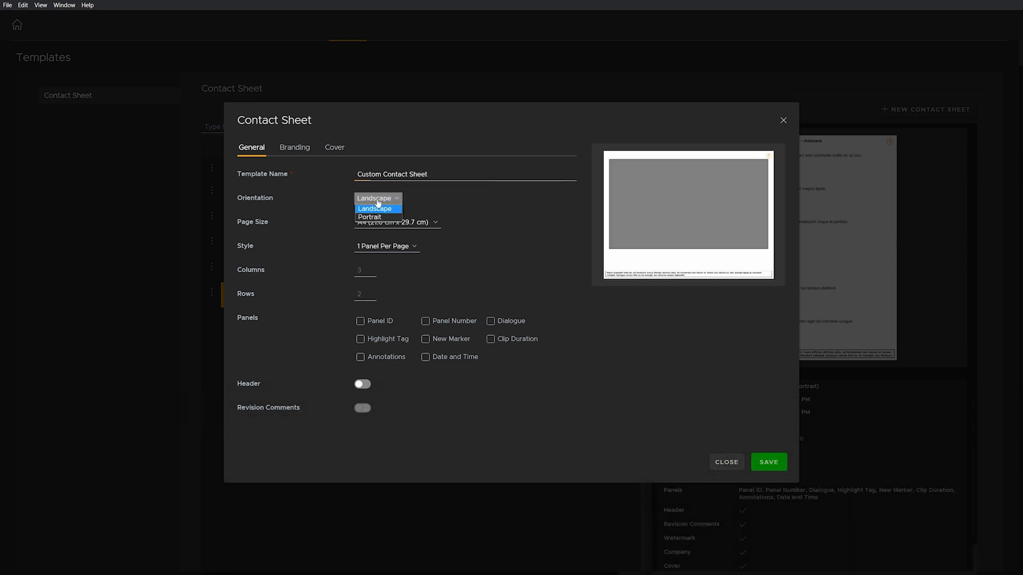
left_click(370, 216)
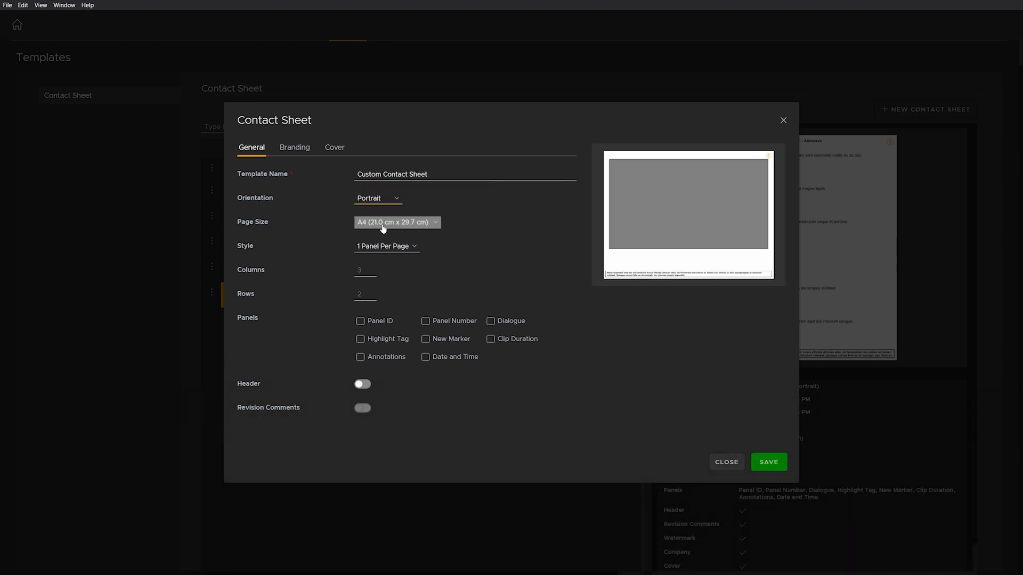
left_click(385, 246)
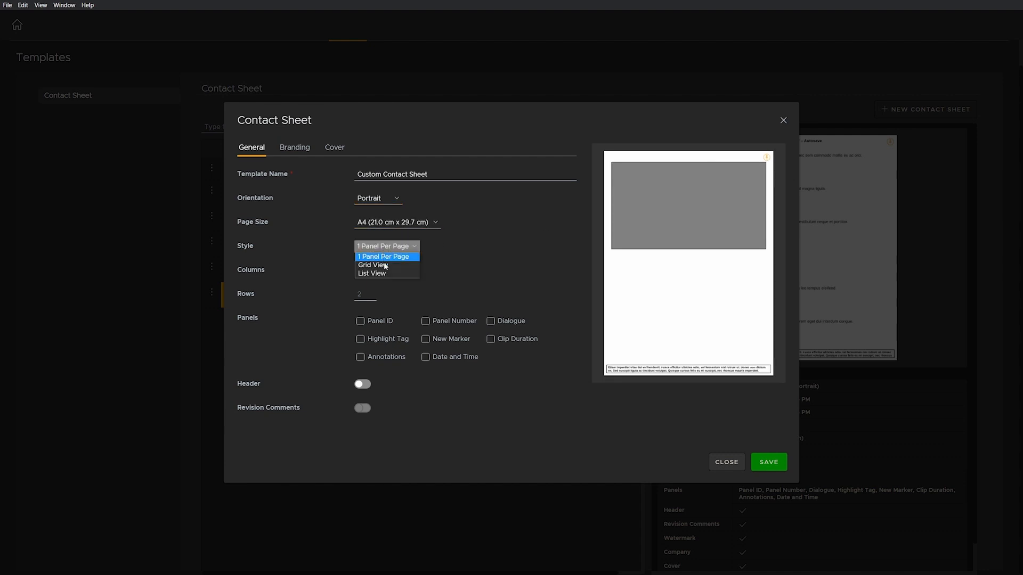
left_click(372, 266)
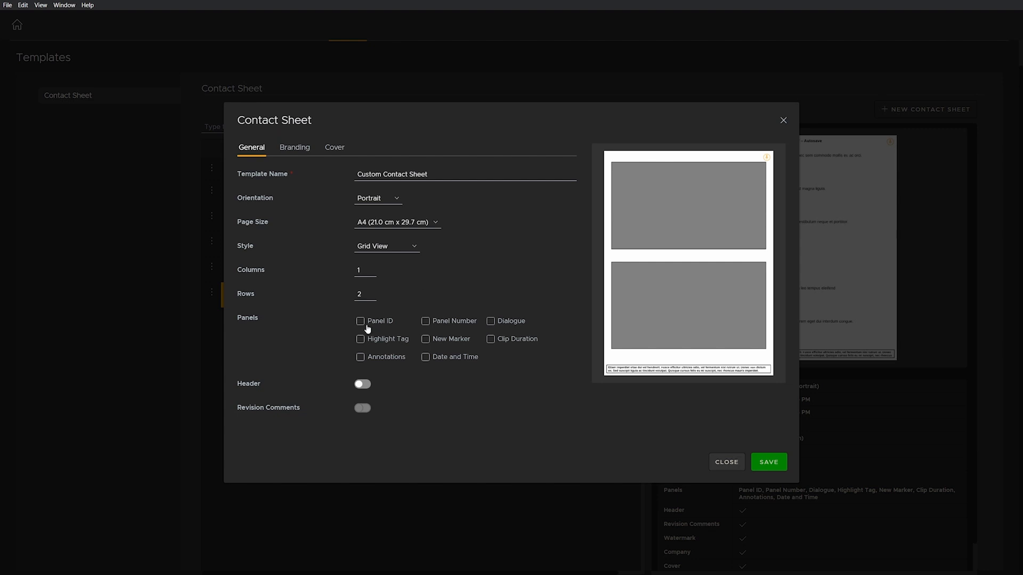
Show panel IDs under panels and enable the page header with revision comments
left_click(360, 320)
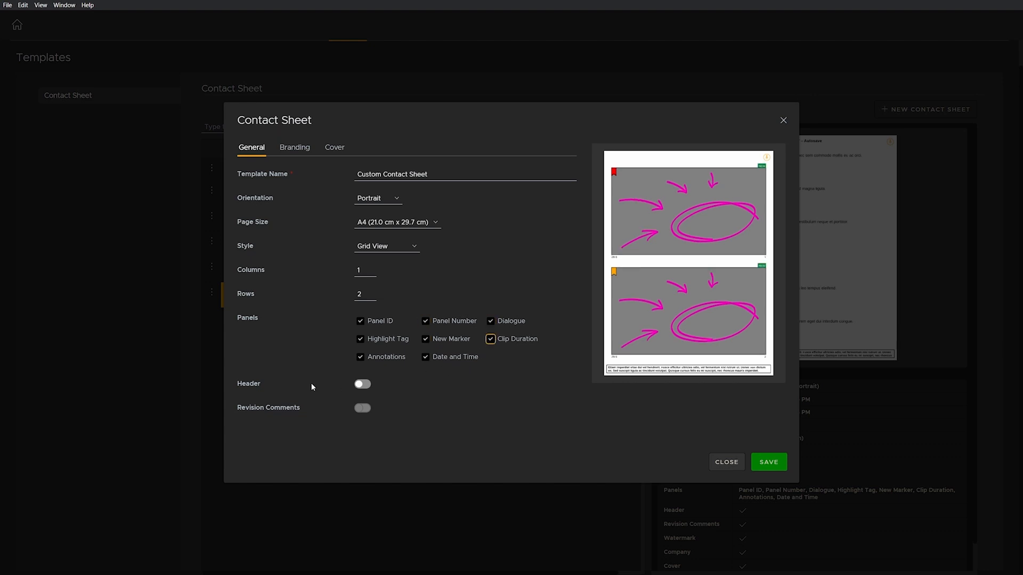
left_click(362, 384)
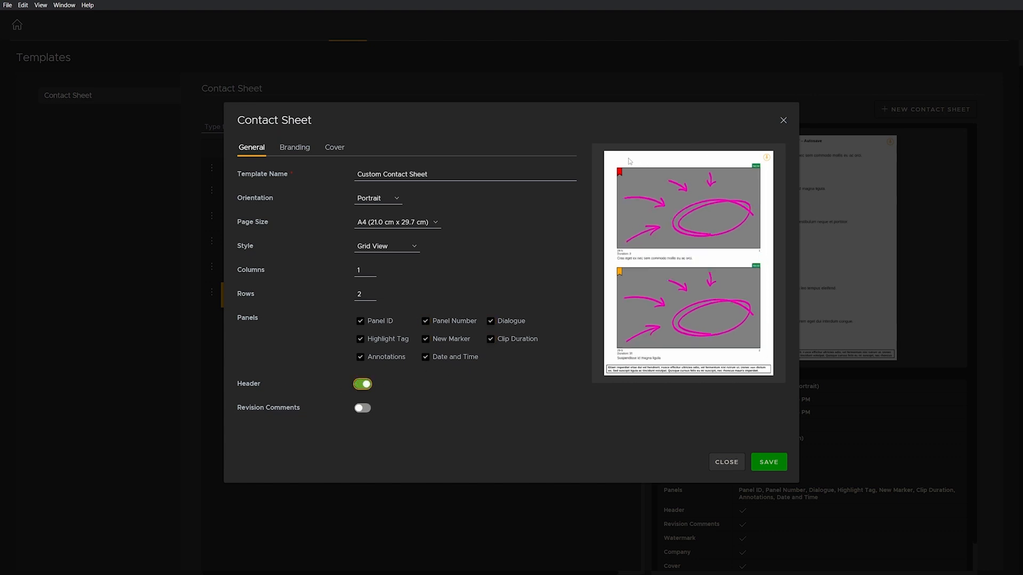
left_click(363, 408)
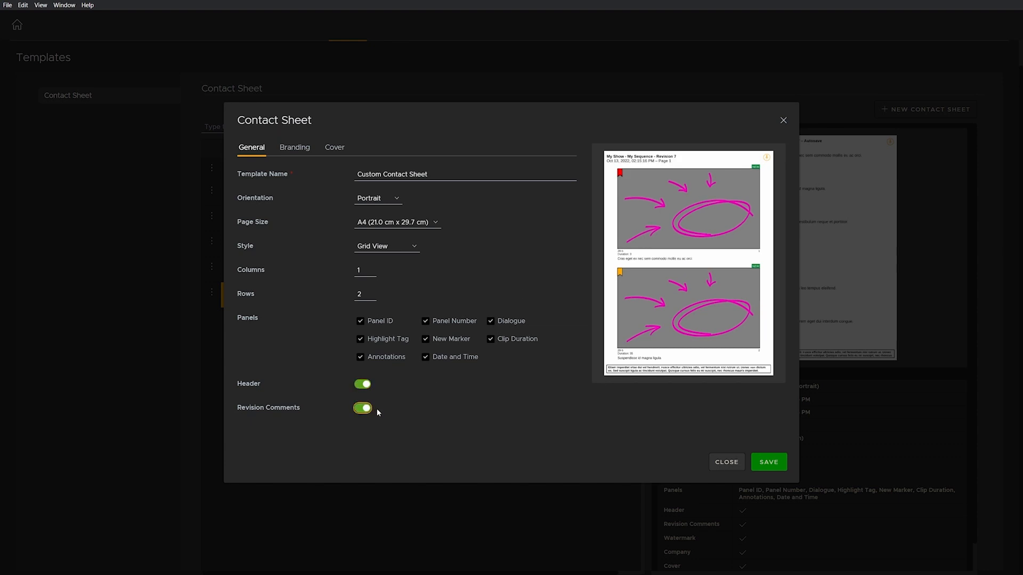
left_click(294, 147)
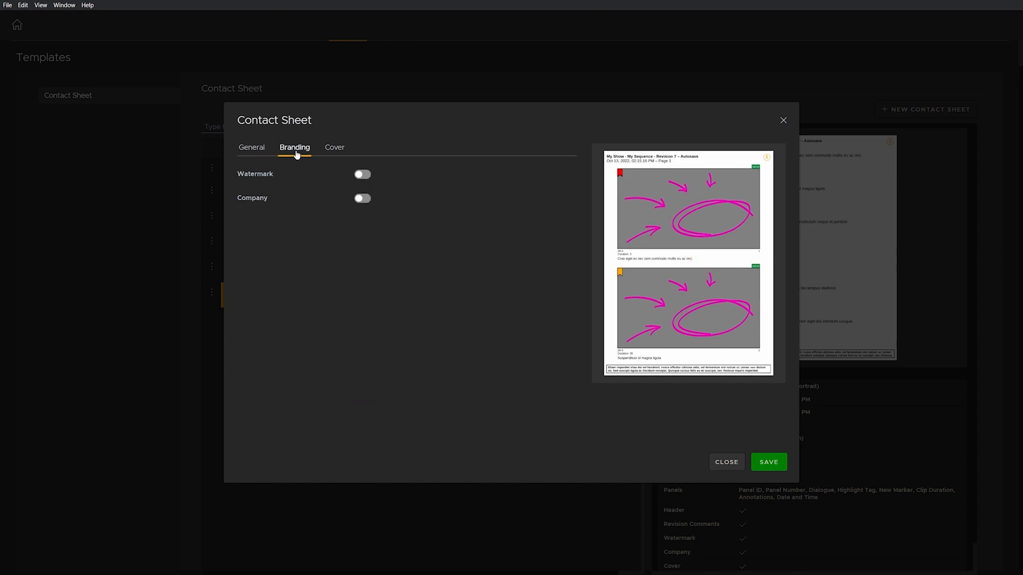
Enable the watermark over panels and the company logo on pages
left_click(362, 173)
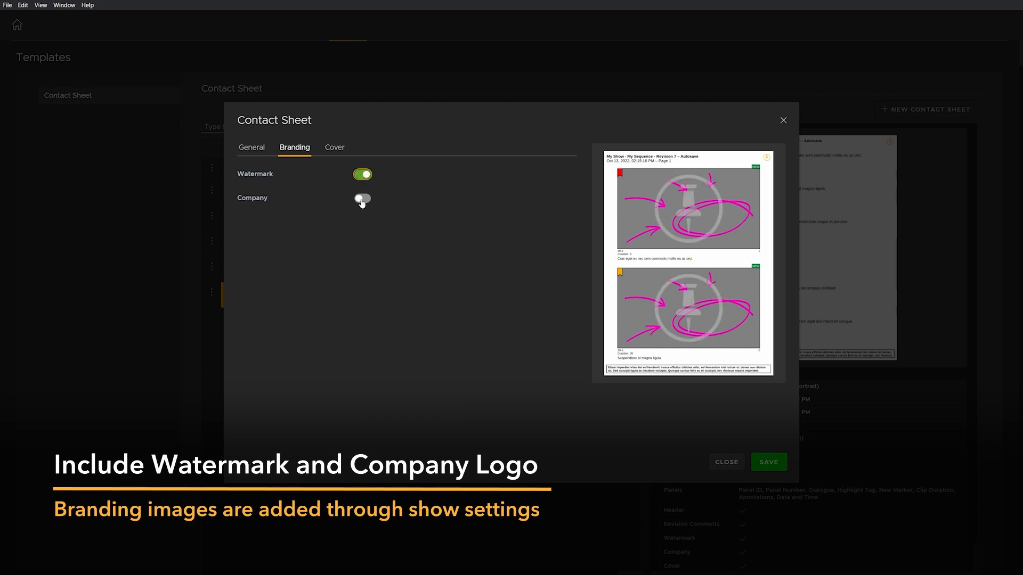
left_click(362, 199)
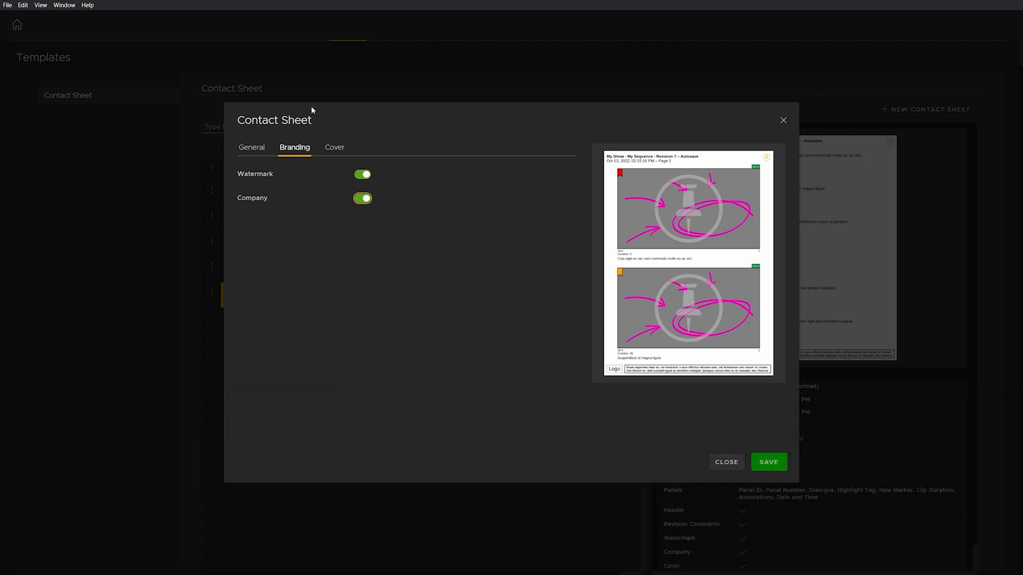
left_click(335, 147)
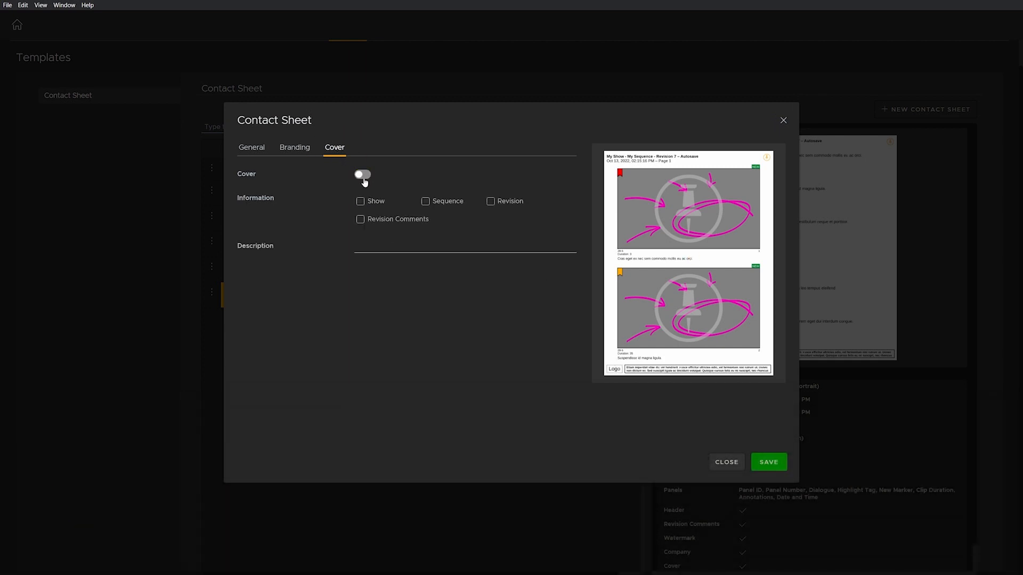
Add a cover page listing the show name, sequence, revision and revision comments
left_click(362, 174)
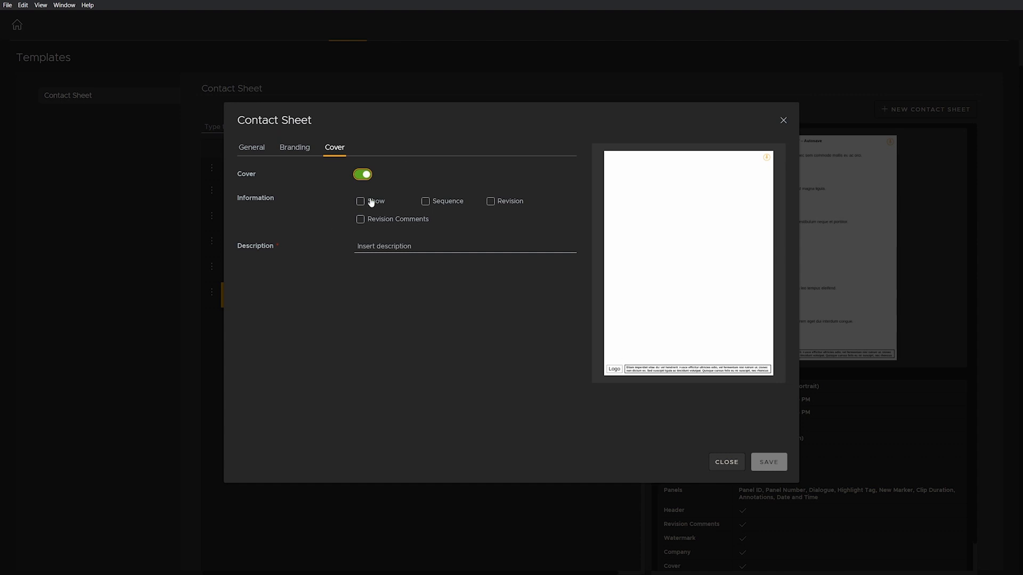
left_click(360, 201)
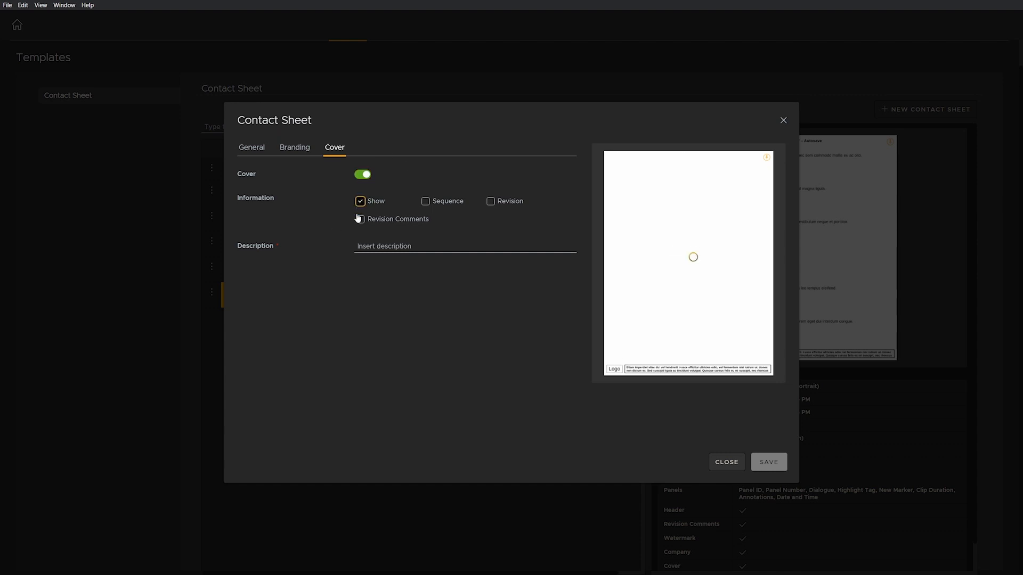
left_click(359, 219)
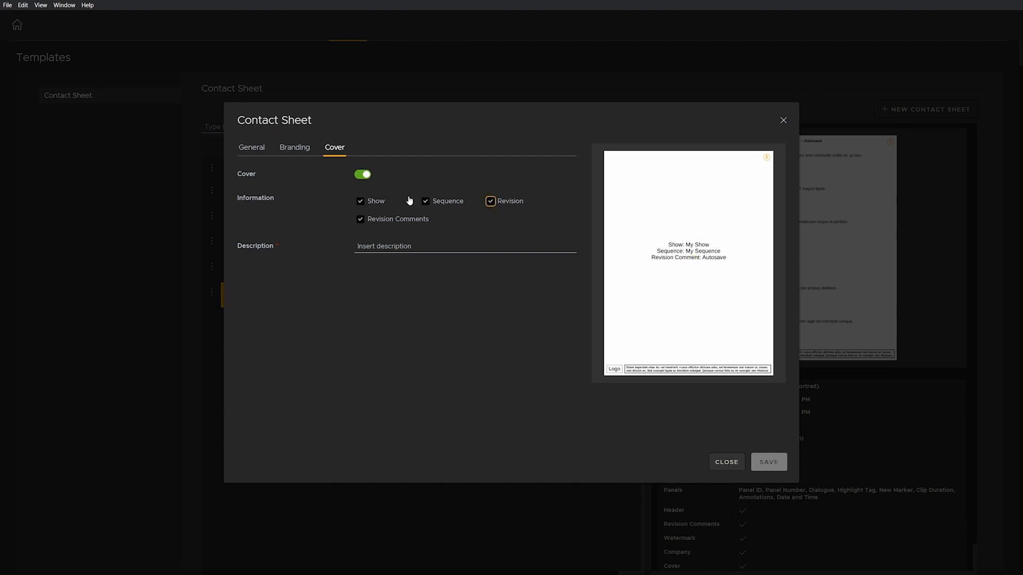
left_click(362, 174)
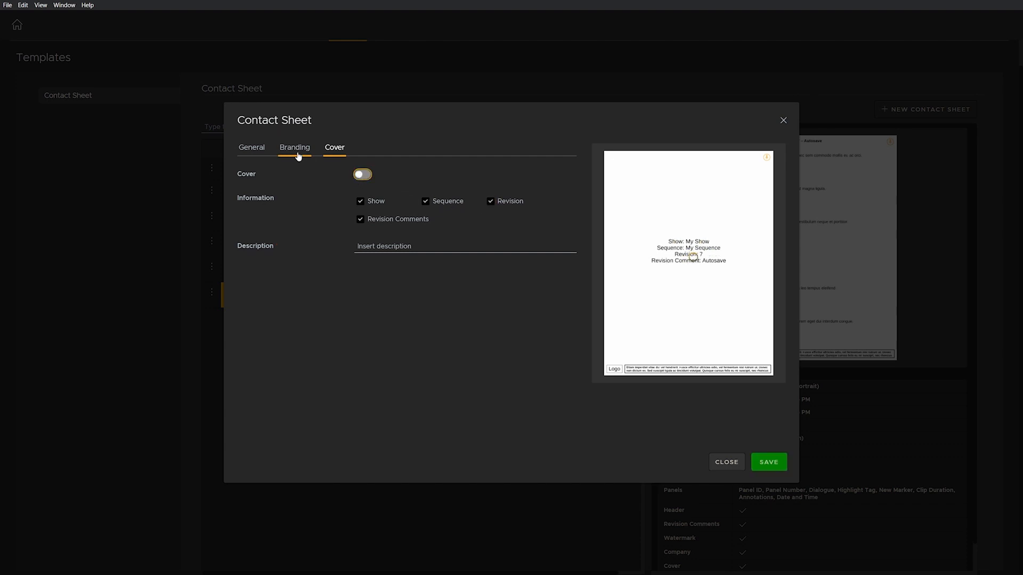